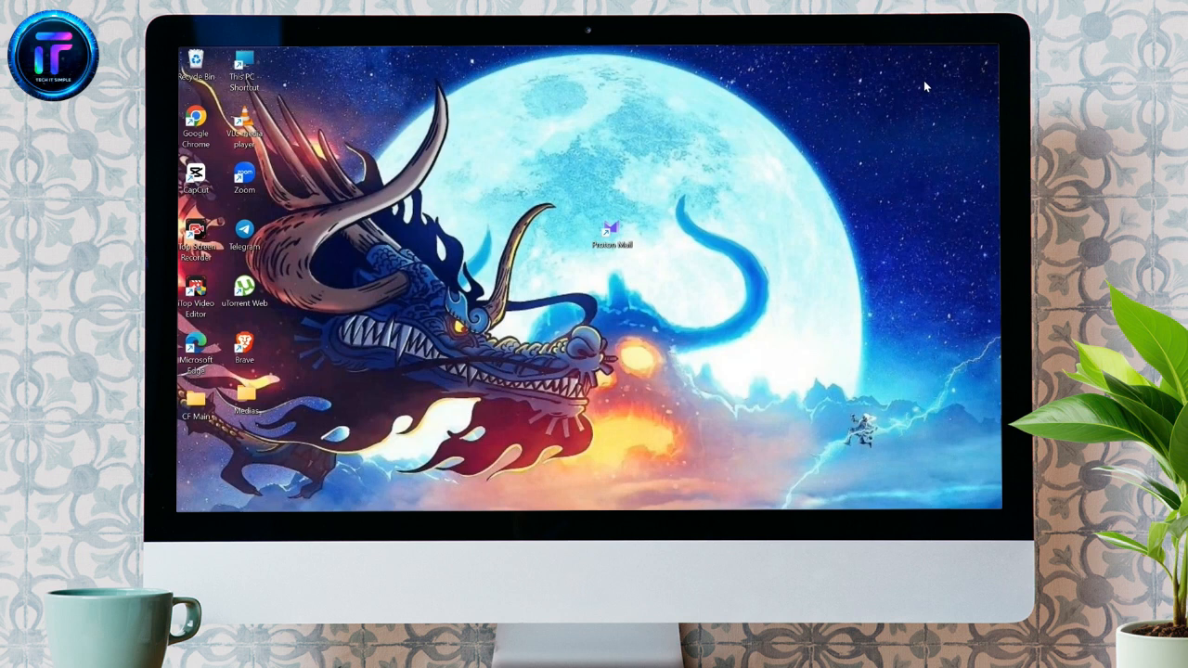
mouse_move(826, 172)
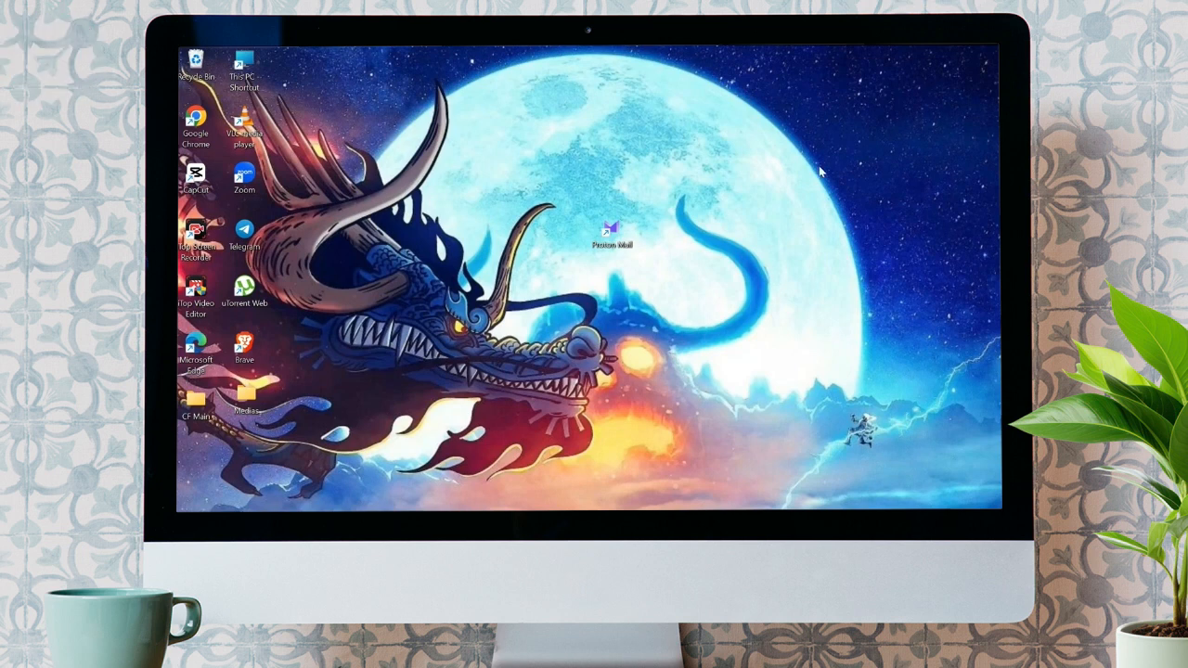
mouse_move(583, 204)
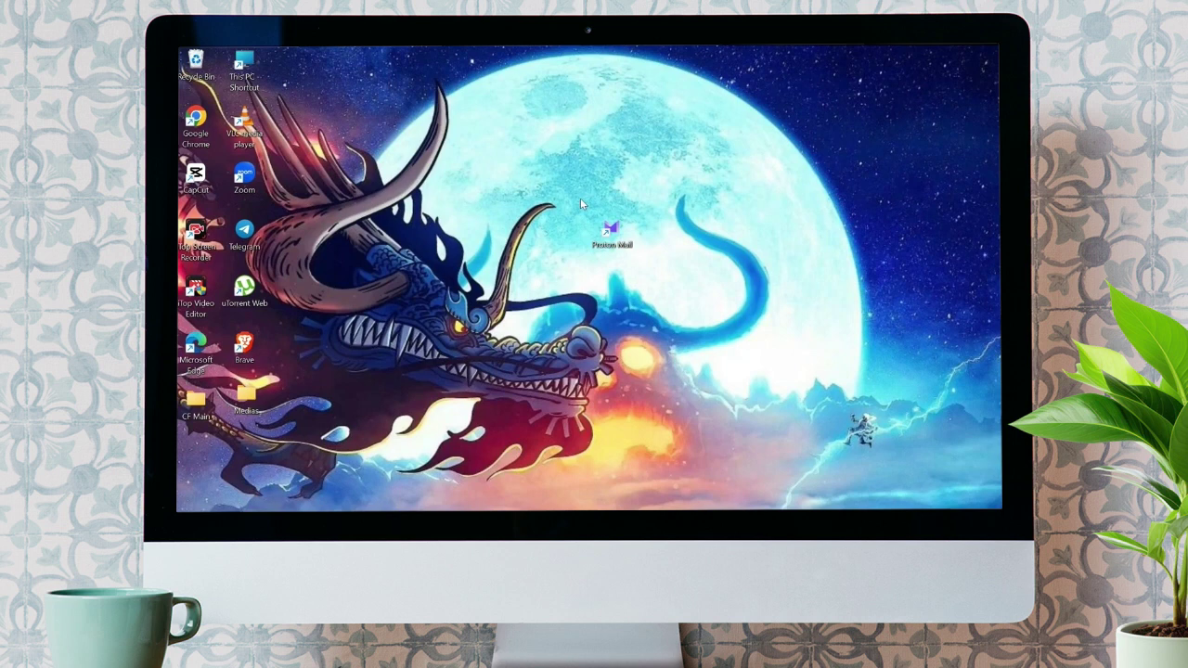
mouse_move(663, 240)
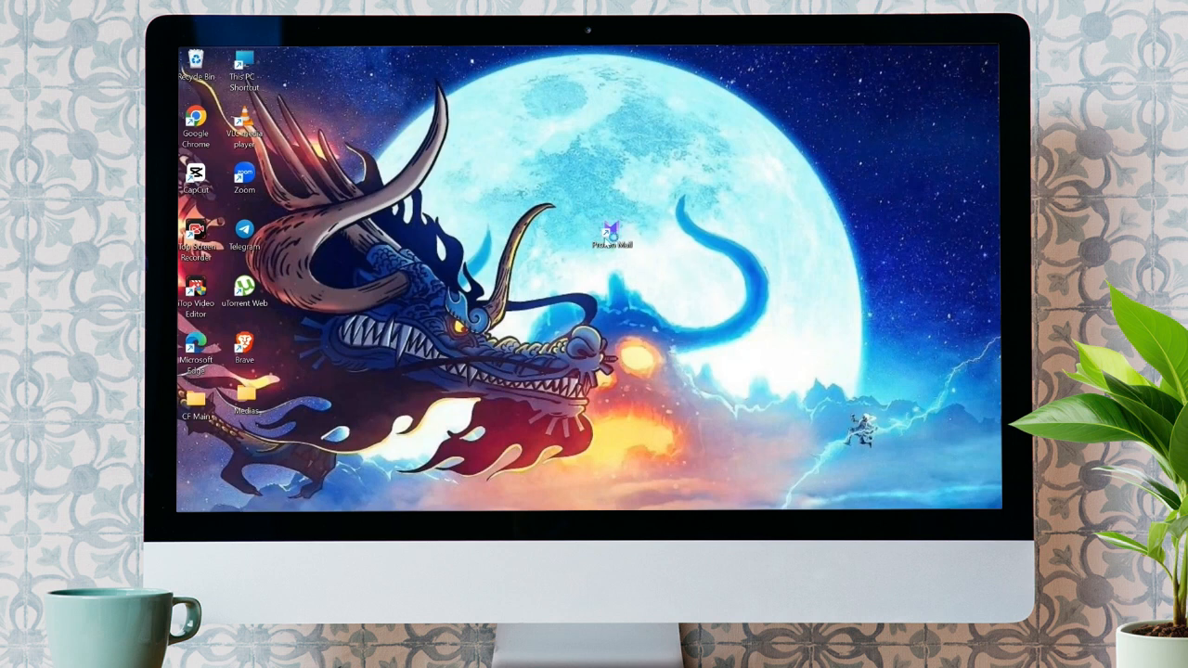
- Launch Proton Mail and open All settings to reach the Dashboard
double_click(612, 233)
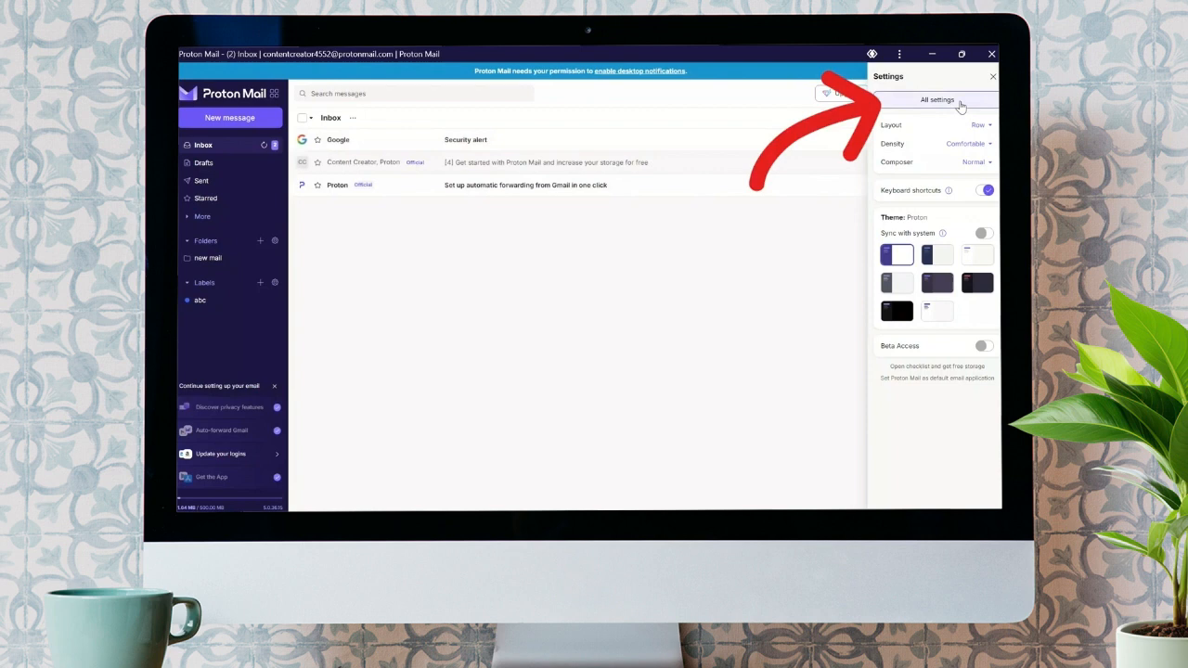
click(938, 98)
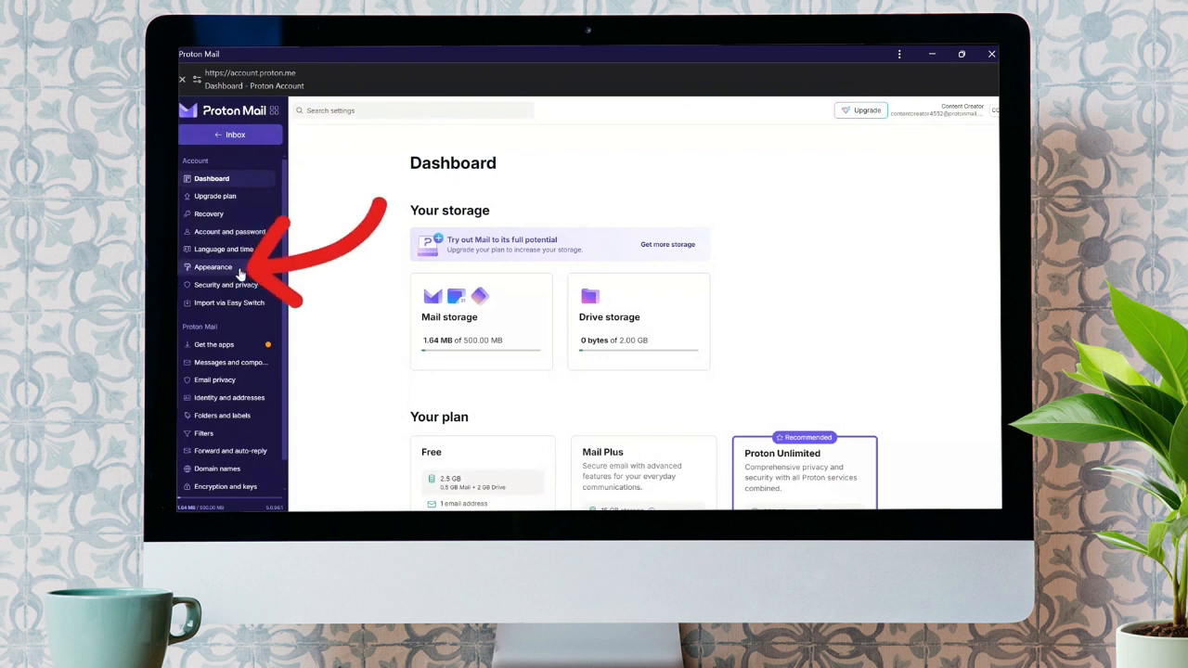
- Go to Appearance, scroll to Accessibility, and expand the Font family list
click(214, 267)
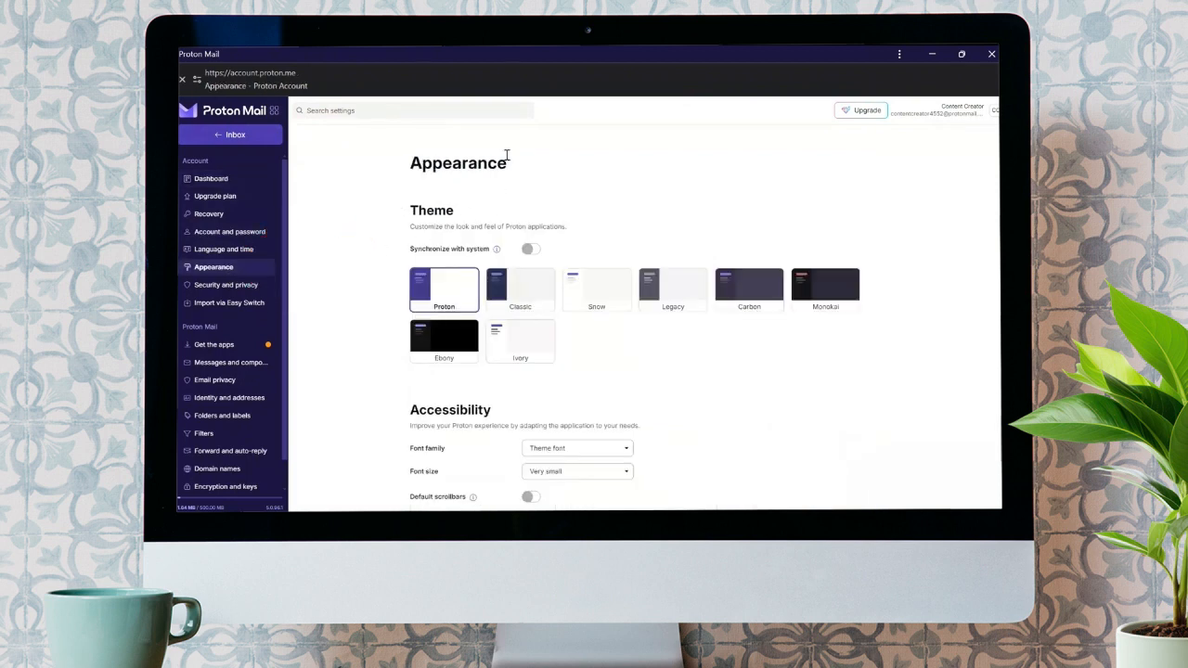
scroll(down, 3)
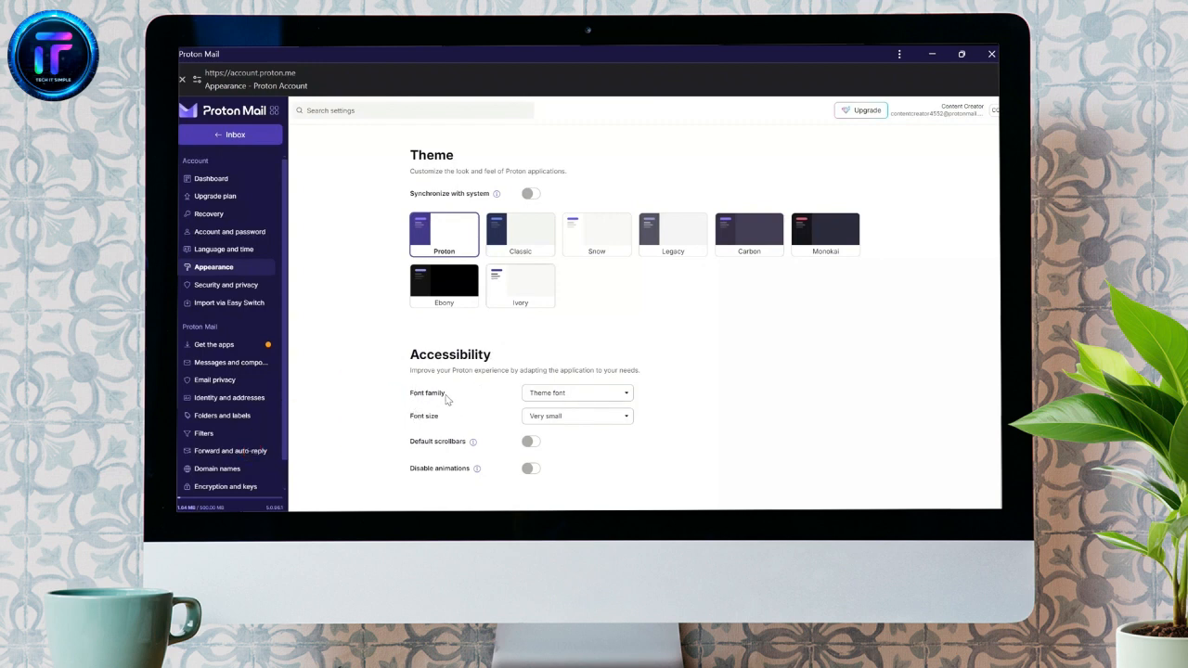
mouse_move(502, 397)
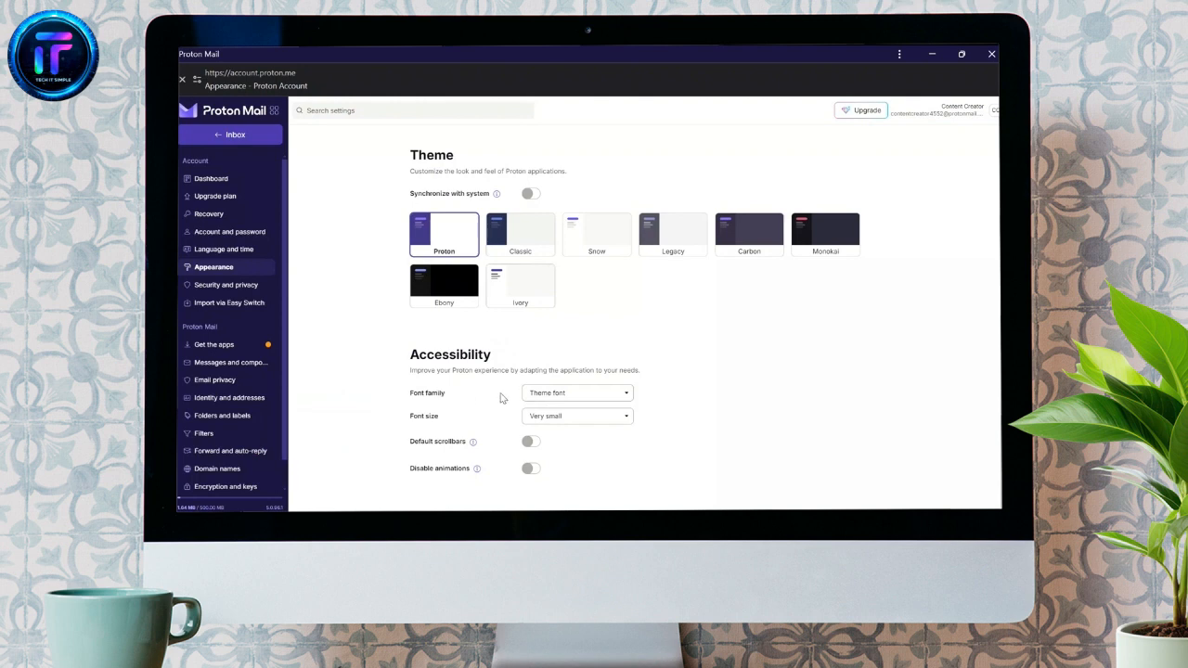
click(577, 393)
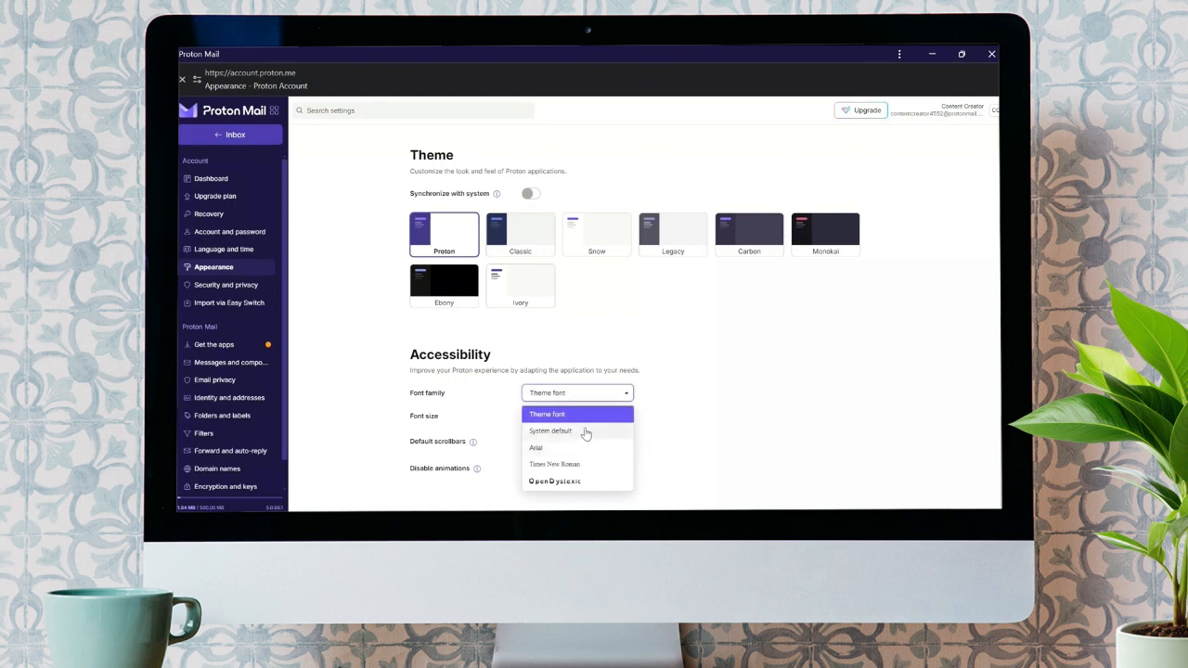
- Choose OpenDyslexic as the interface font family
click(555, 481)
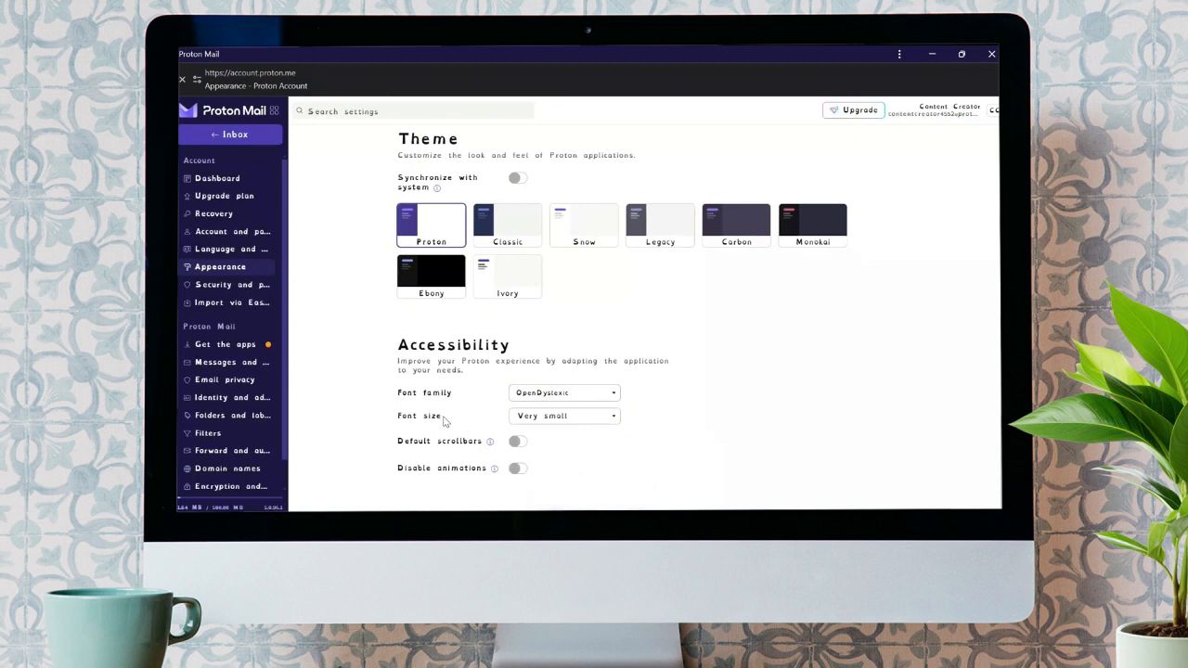
mouse_move(449, 429)
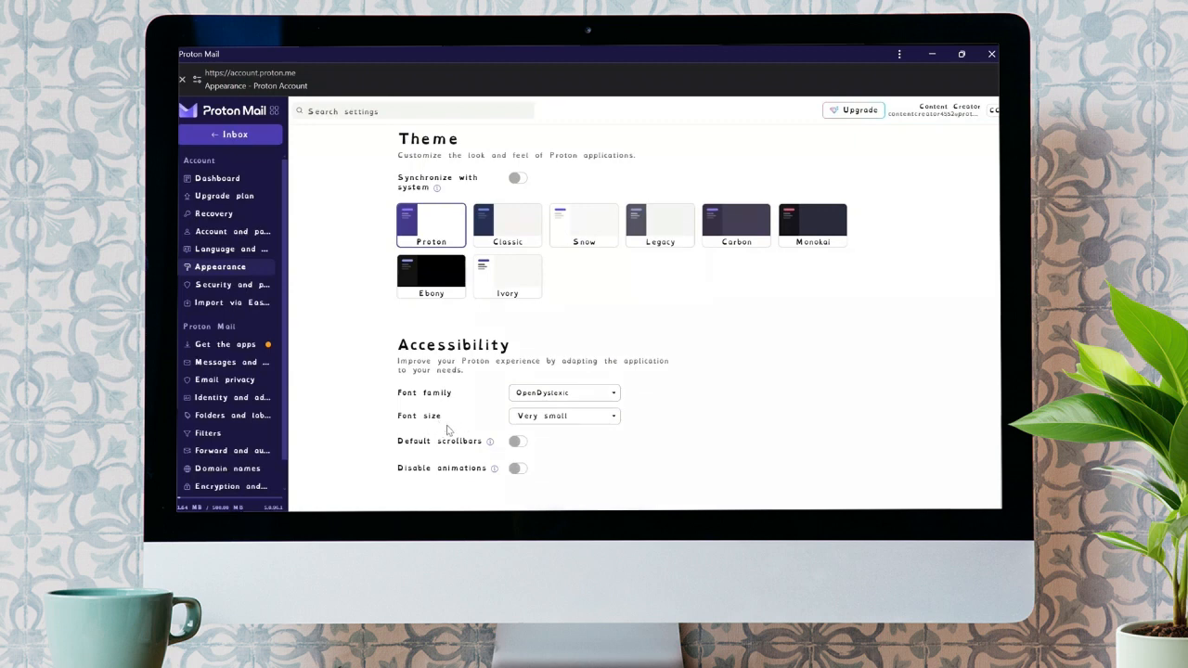
mouse_move(420, 417)
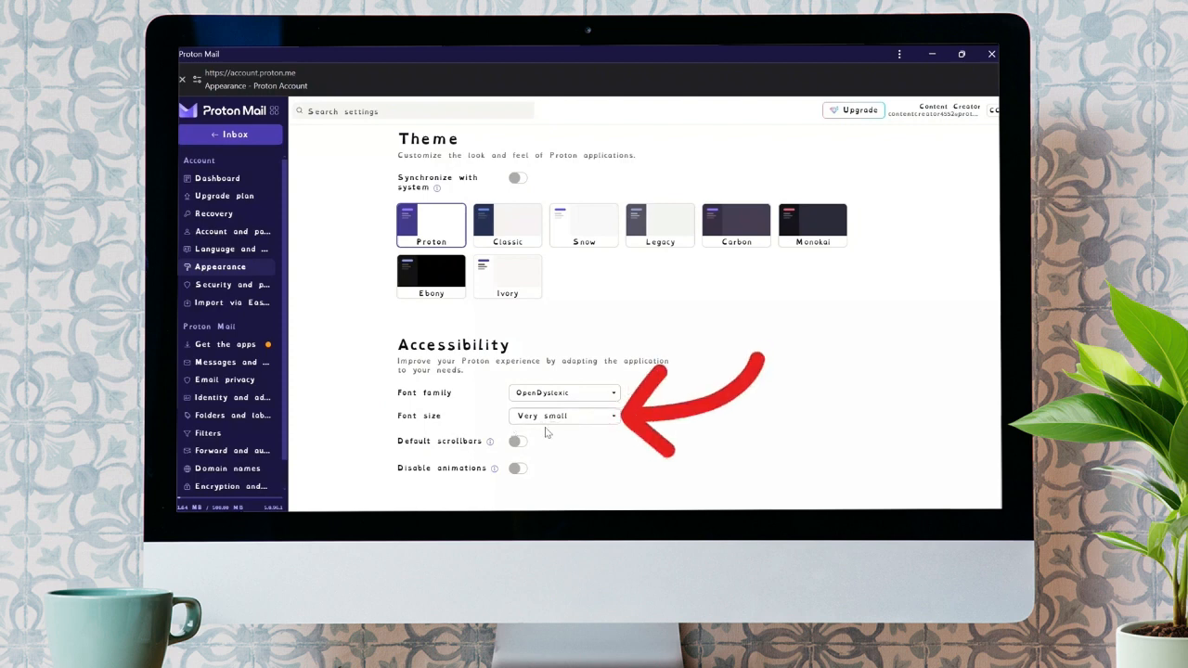
- Pick Medium (recommended) from the Font size list
click(563, 416)
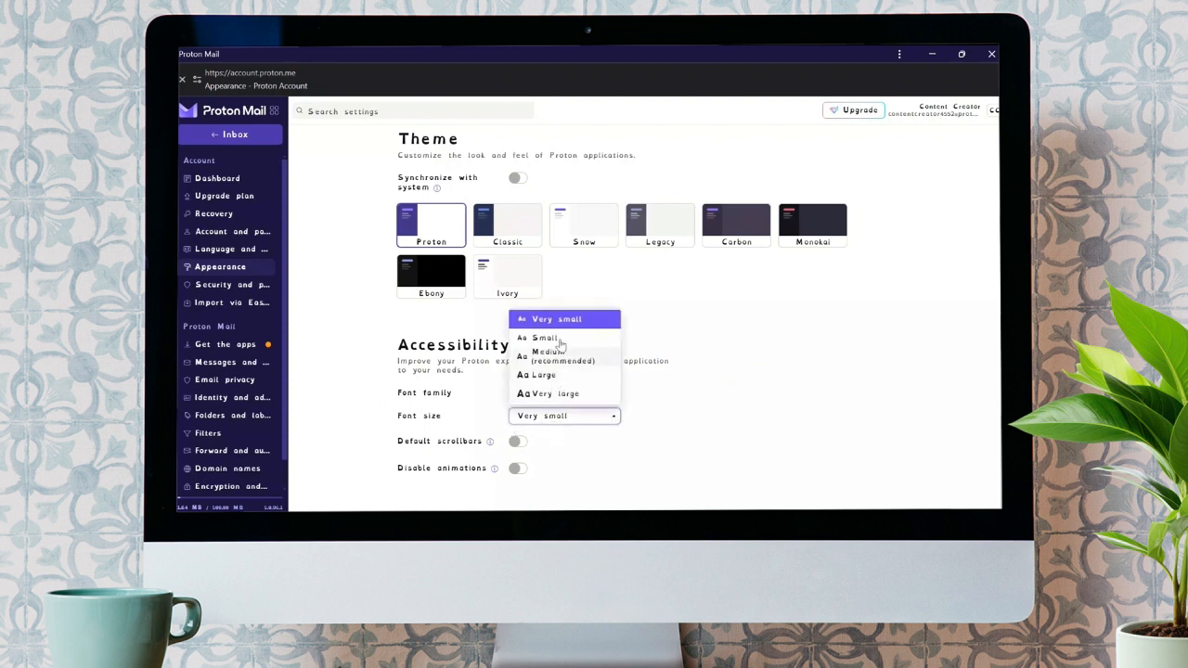
mouse_move(562, 370)
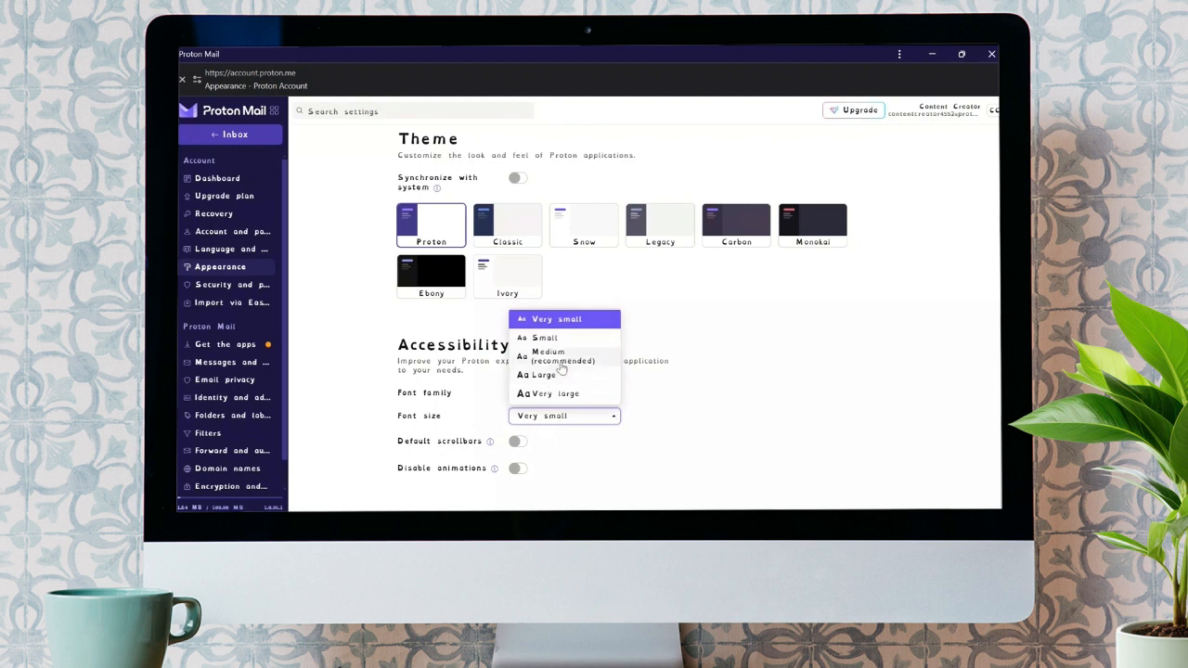
mouse_move(566, 340)
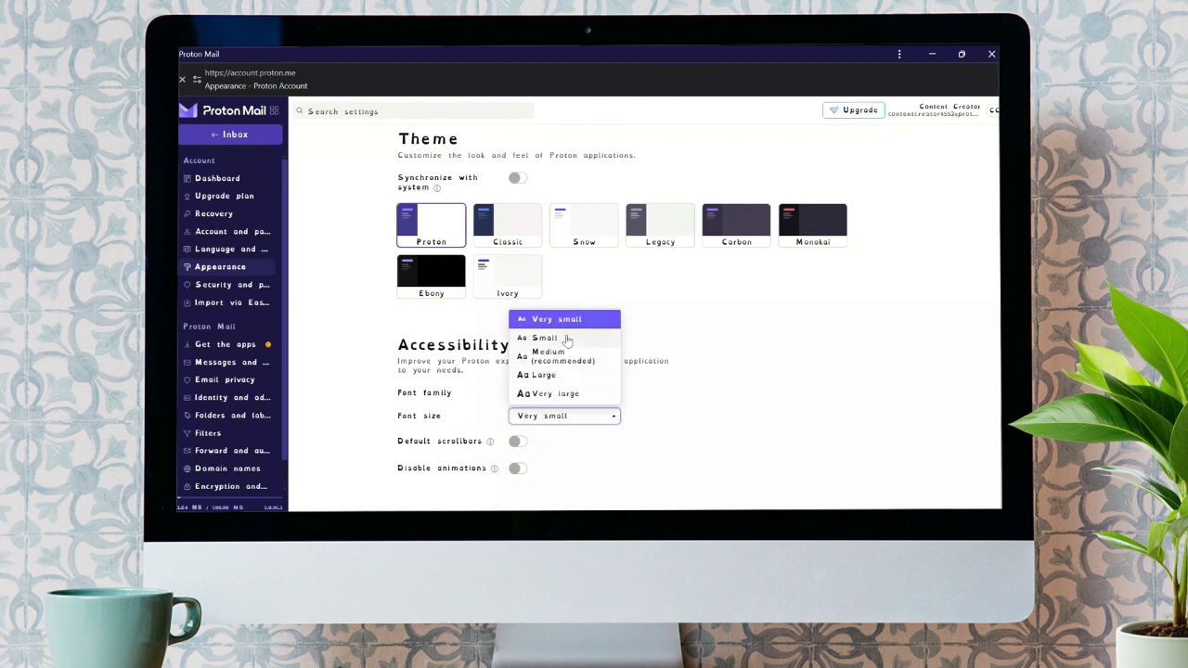
mouse_move(585, 365)
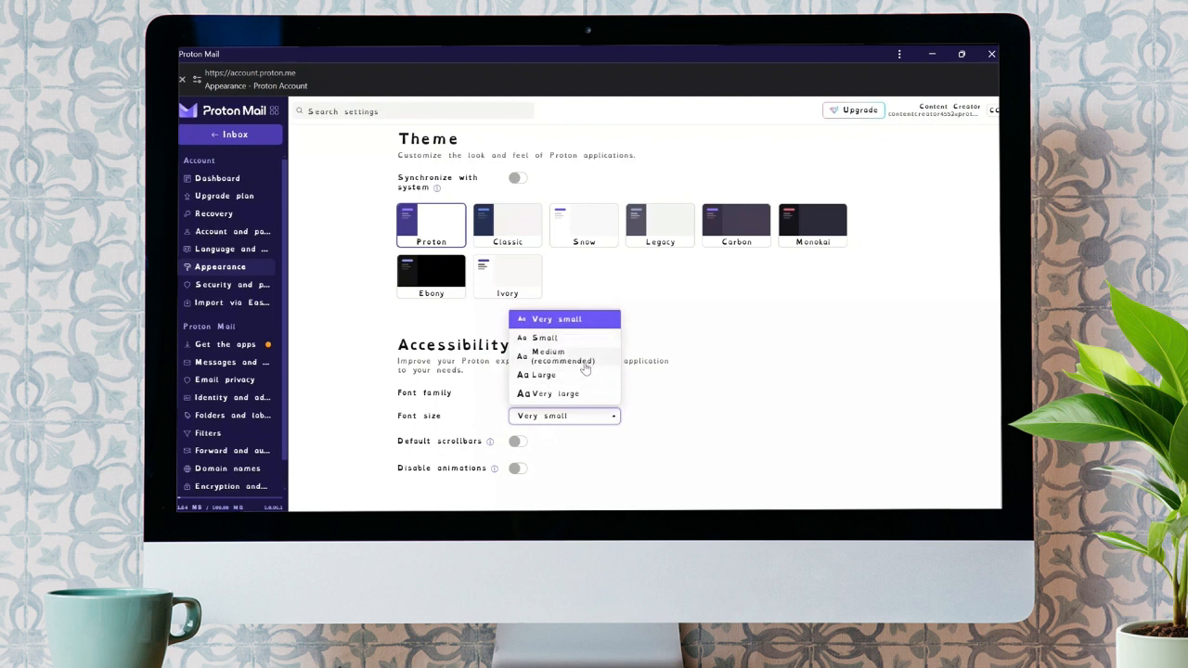
mouse_move(569, 367)
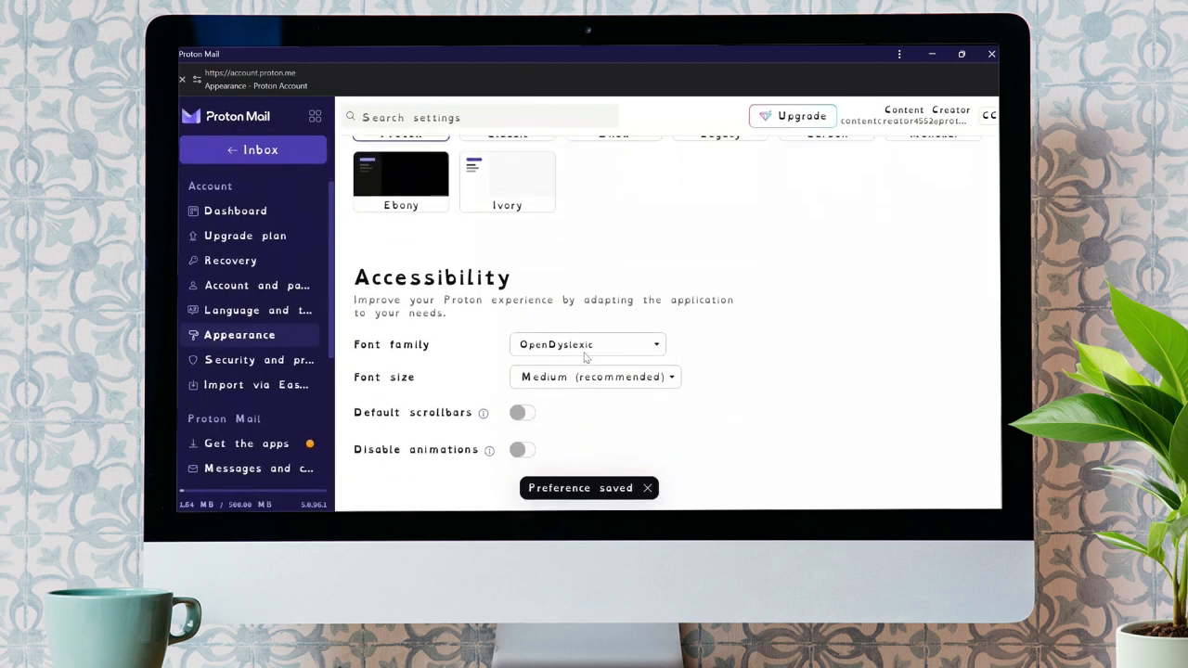
mouse_move(579, 325)
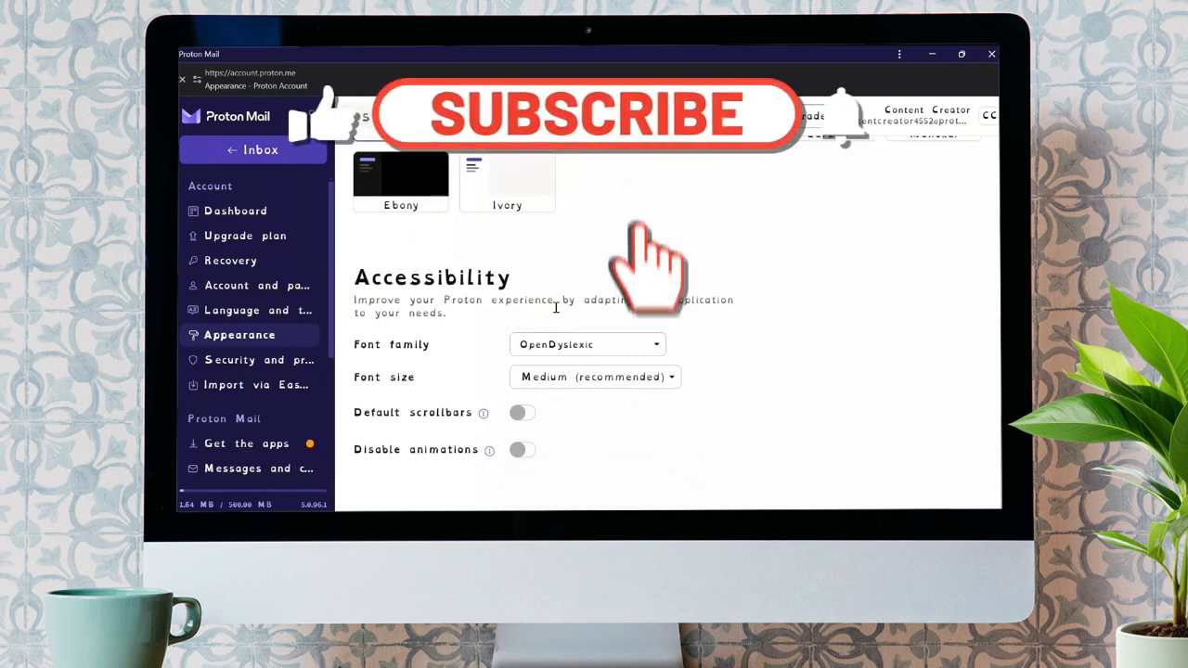
click(586, 114)
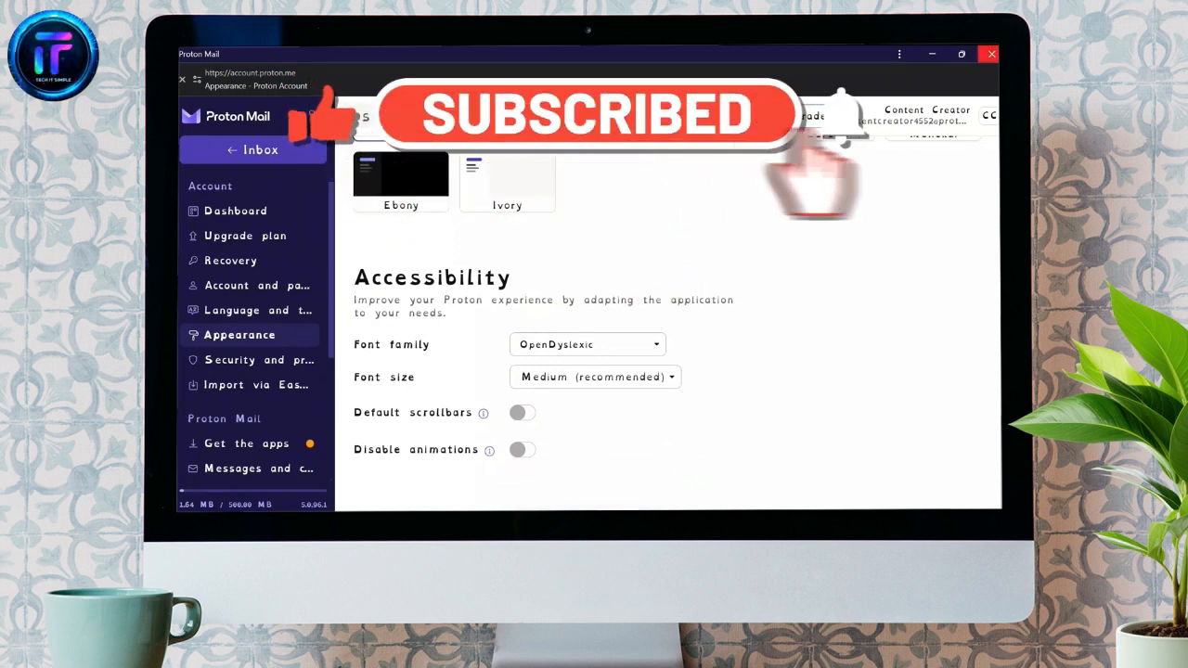